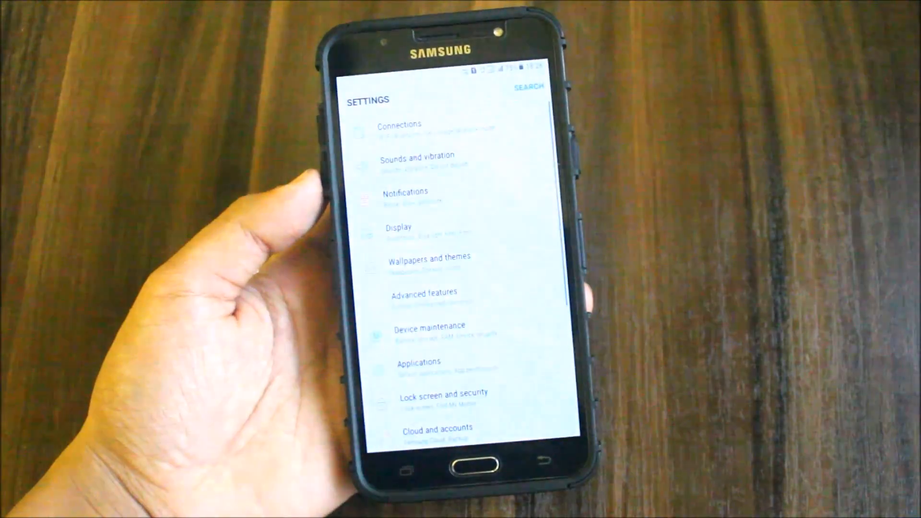
- Scroll the Settings list down to About device, then exit to the app drawer
{"action": "scroll", "scroll_direction": "down", "scroll_amount": 3}
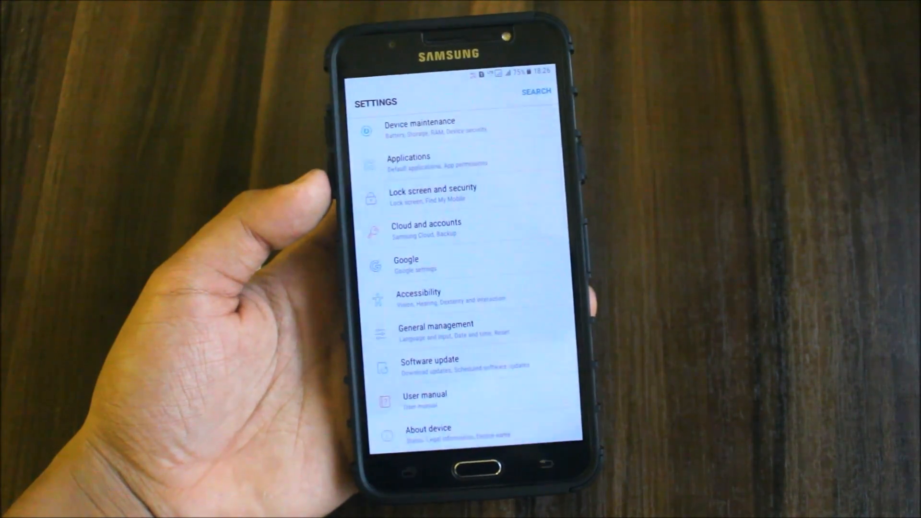
{"action": "left_click", "coordinate": [426, 428]}
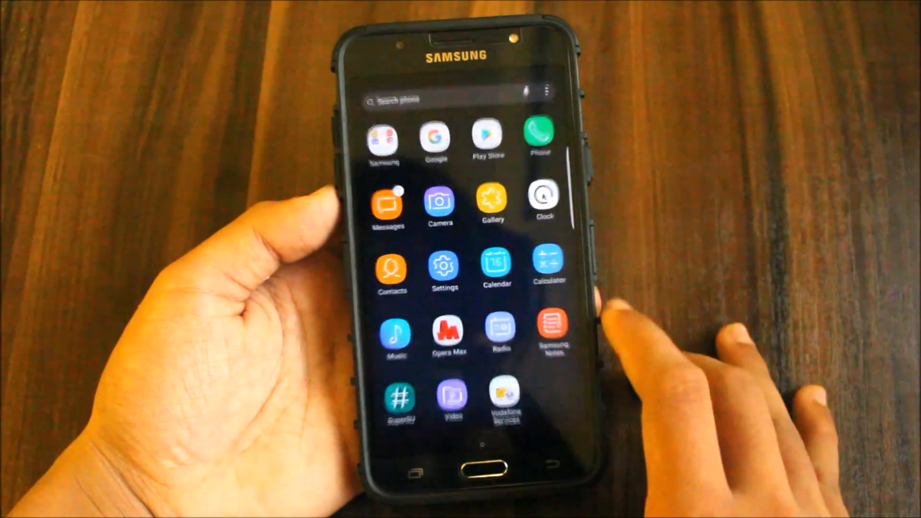
- Launch Settings from the app drawer to reach the screen lock type choices
{"action": "left_click", "coordinate": [547, 265]}
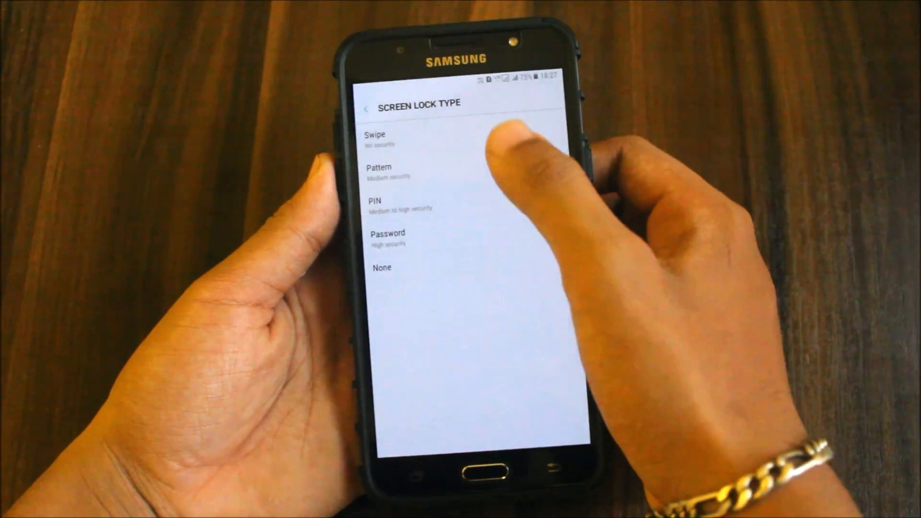
- Review the Screen lock type options, then return to the app drawer
{"action": "left_click", "coordinate": [379, 172]}
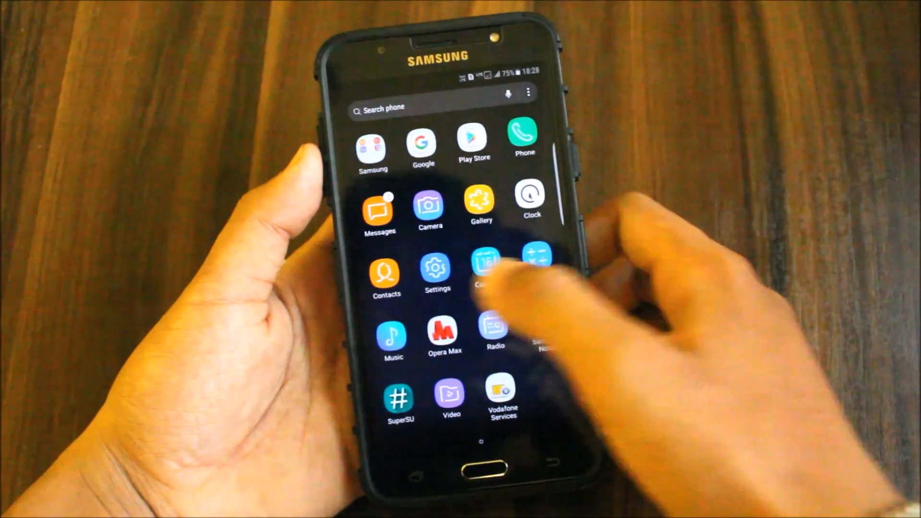
- View RAM usage under Device maintenance, then open the Phone dialer from home
{"action": "left_click", "coordinate": [437, 273]}
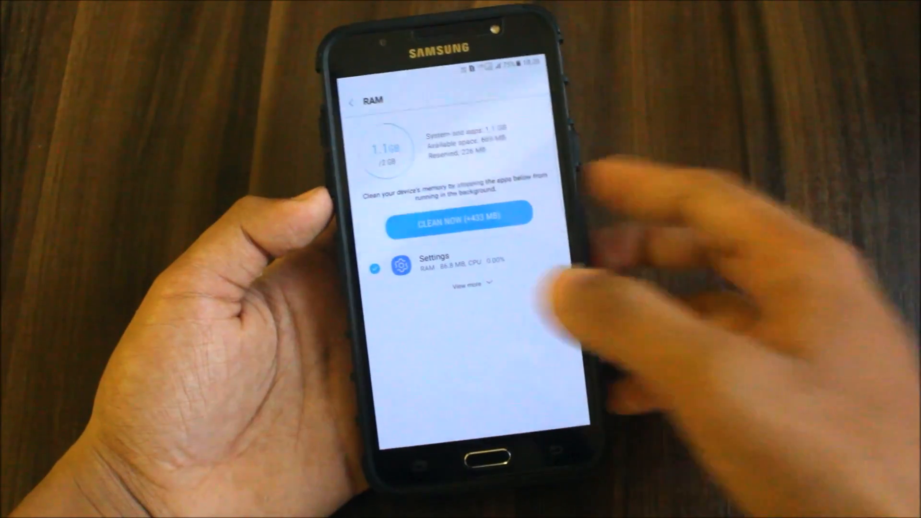
{"action": "left_click", "coordinate": [461, 283]}
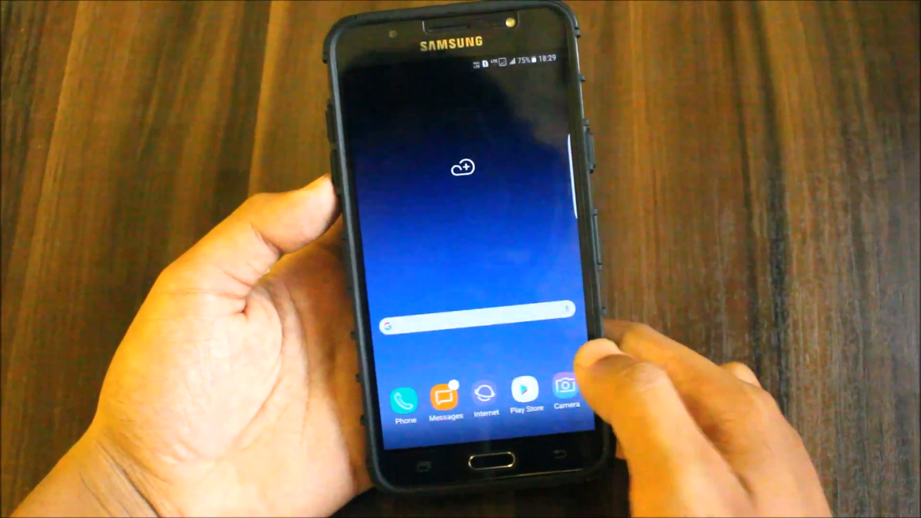
{"action": "left_click", "coordinate": [404, 399]}
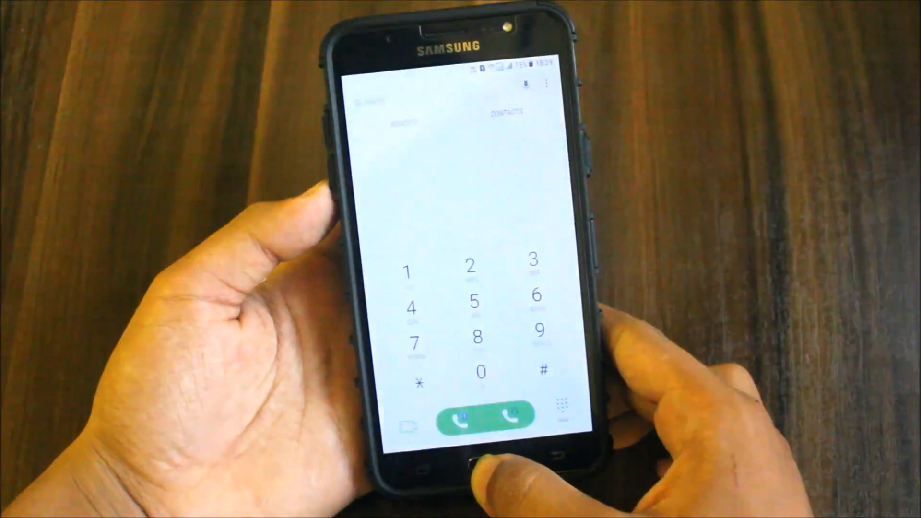